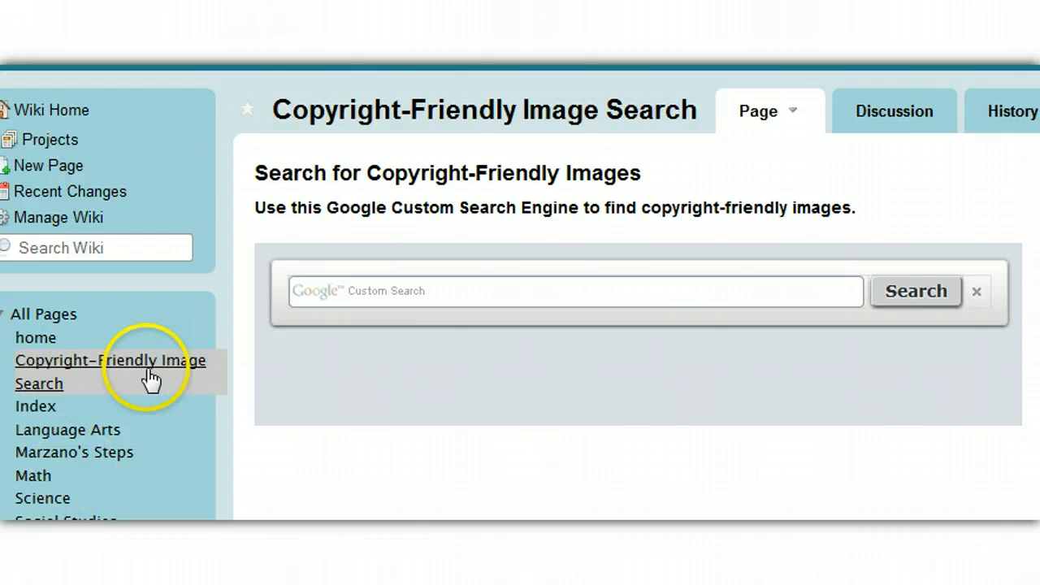
pyautogui.moveTo(539, 109)
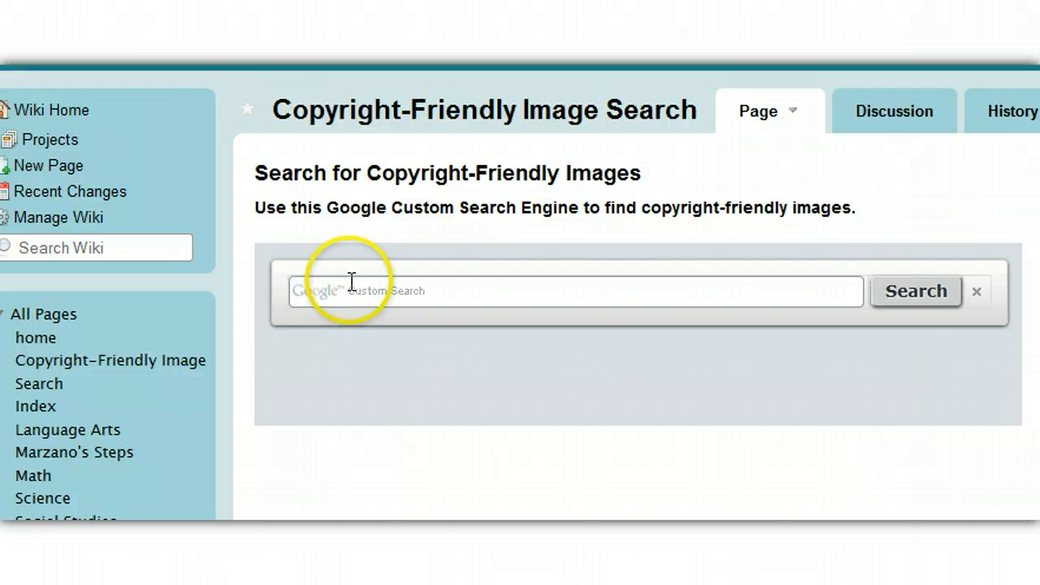
# Search Wikispaces images for 'tiger' and scroll to the wpclipart TIGER DRAWING result.
pyautogui.write('tiger')
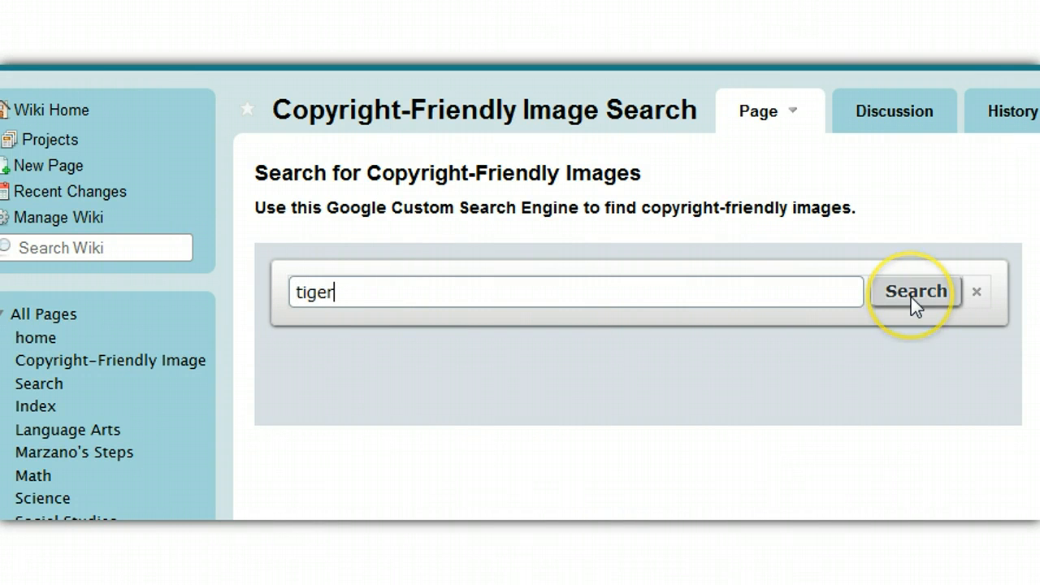
pyautogui.click(916, 291)
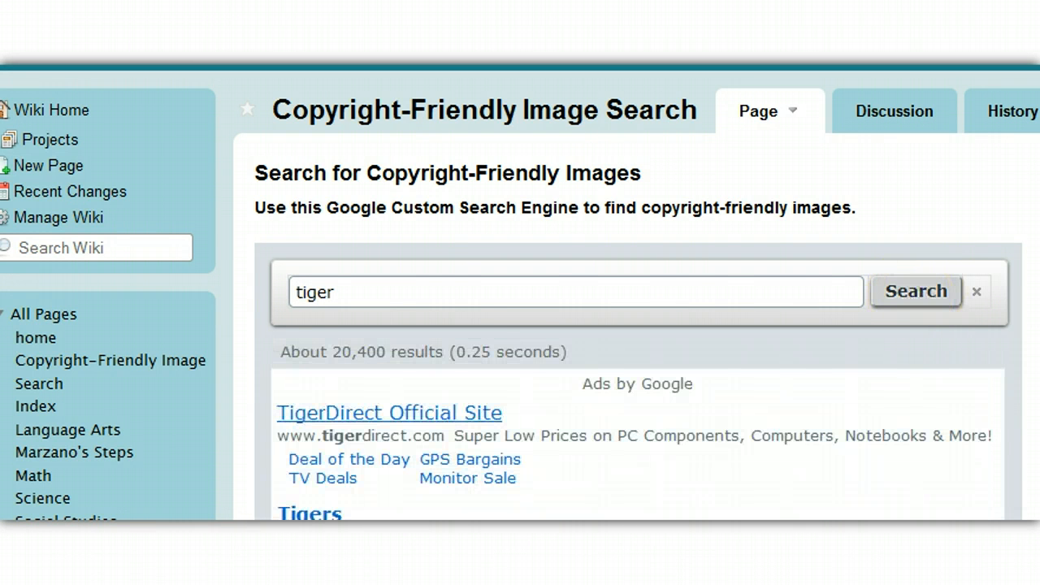
pyautogui.scroll(-3)
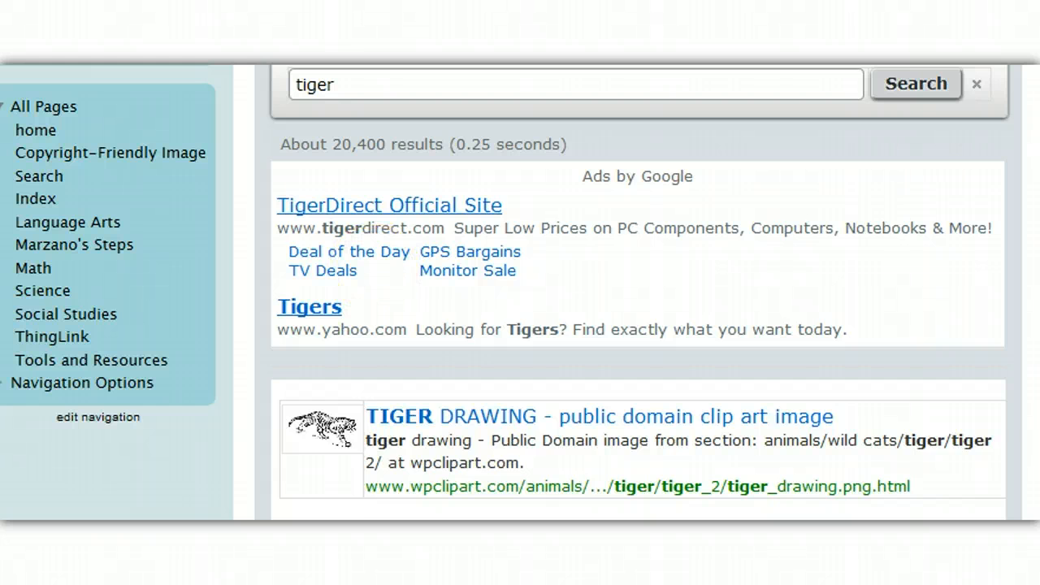
pyautogui.scroll(-3)
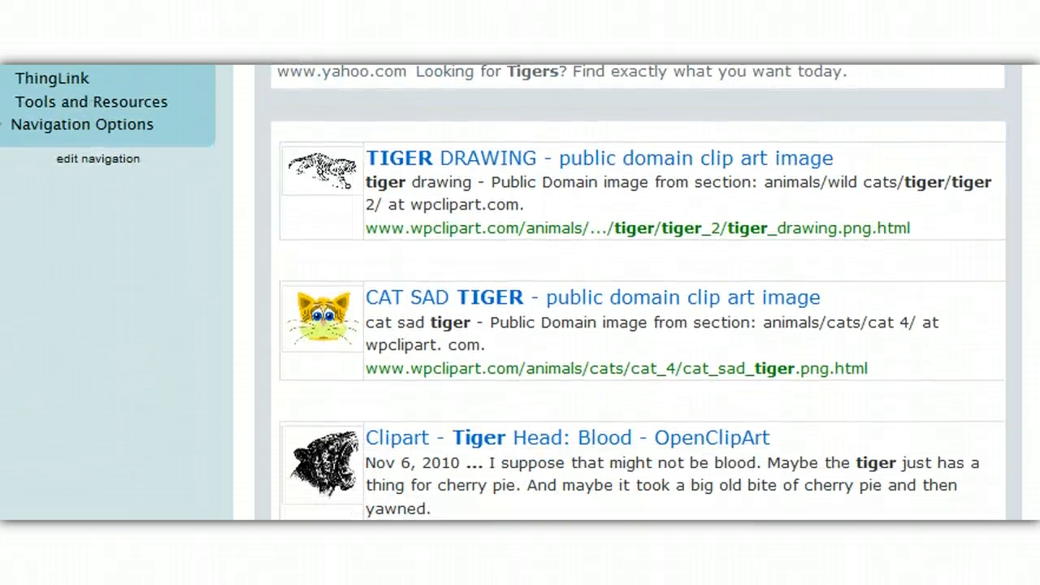
pyautogui.scroll(-3)
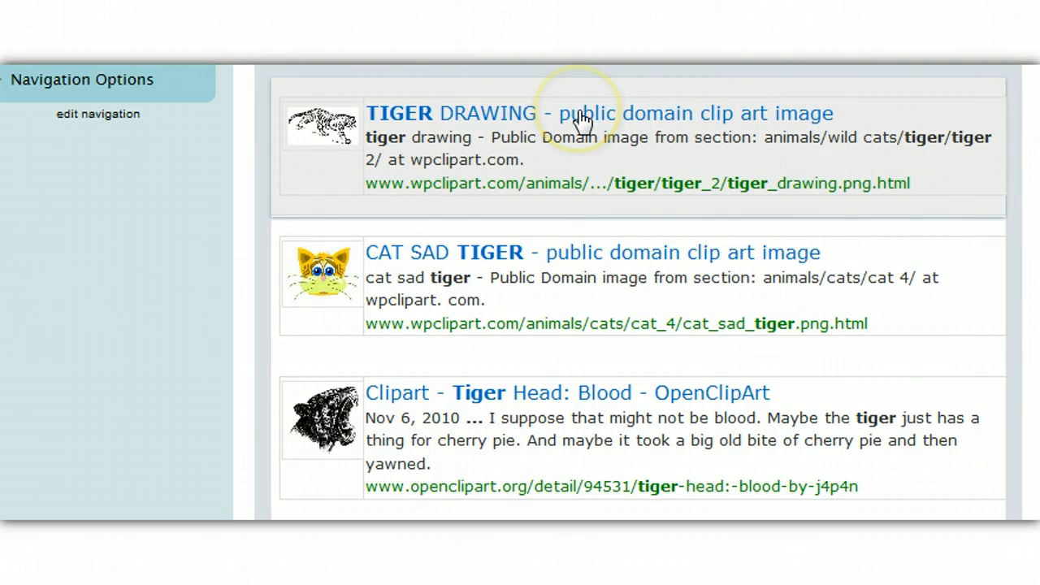
# Open the TIGER DRAWING page and copy the drawing's image location.
pyautogui.click(598, 113)
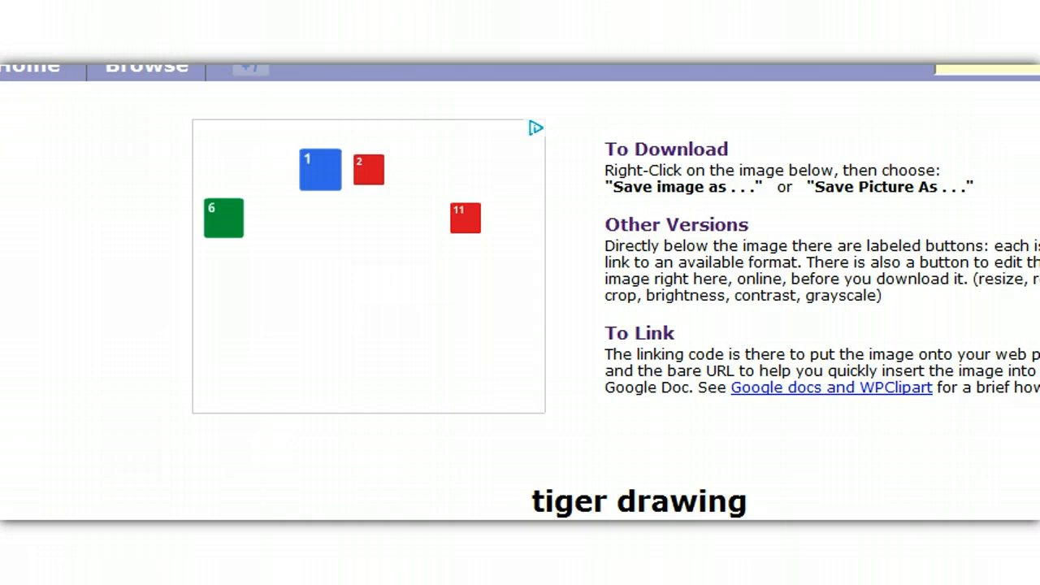
pyautogui.rightClick(690, 269)
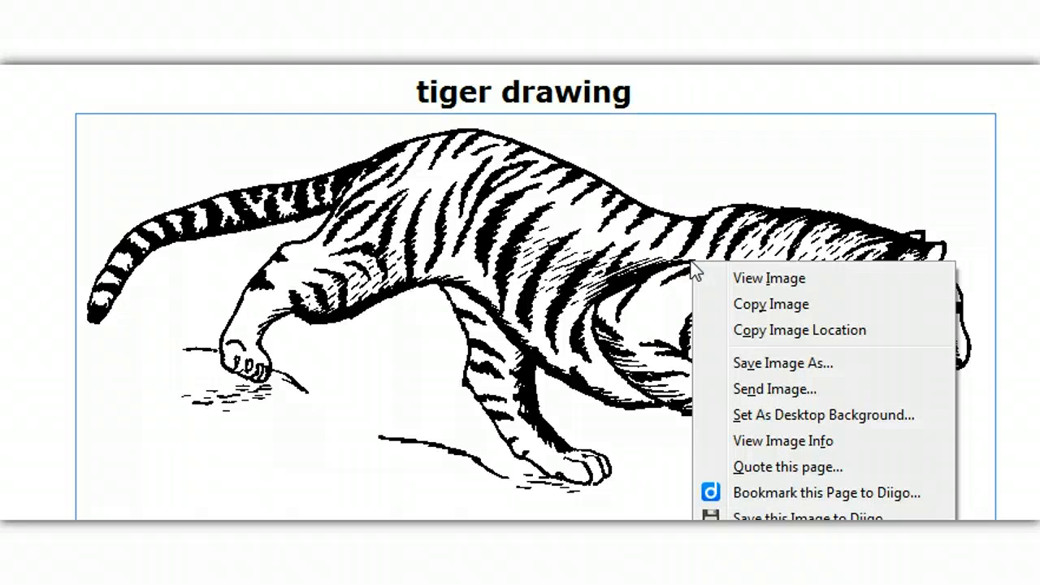
pyautogui.moveTo(767, 330)
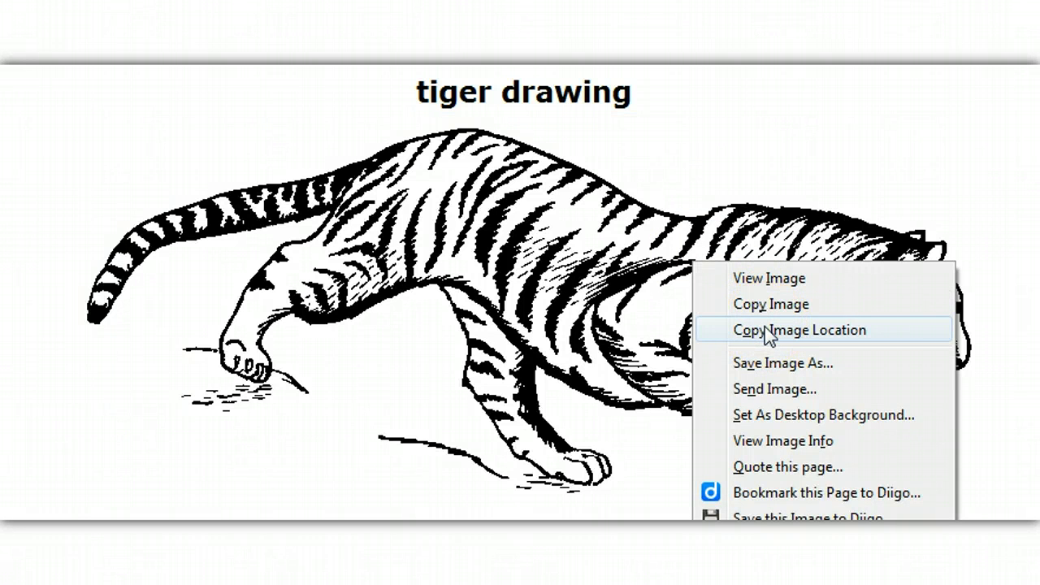
pyautogui.click(798, 329)
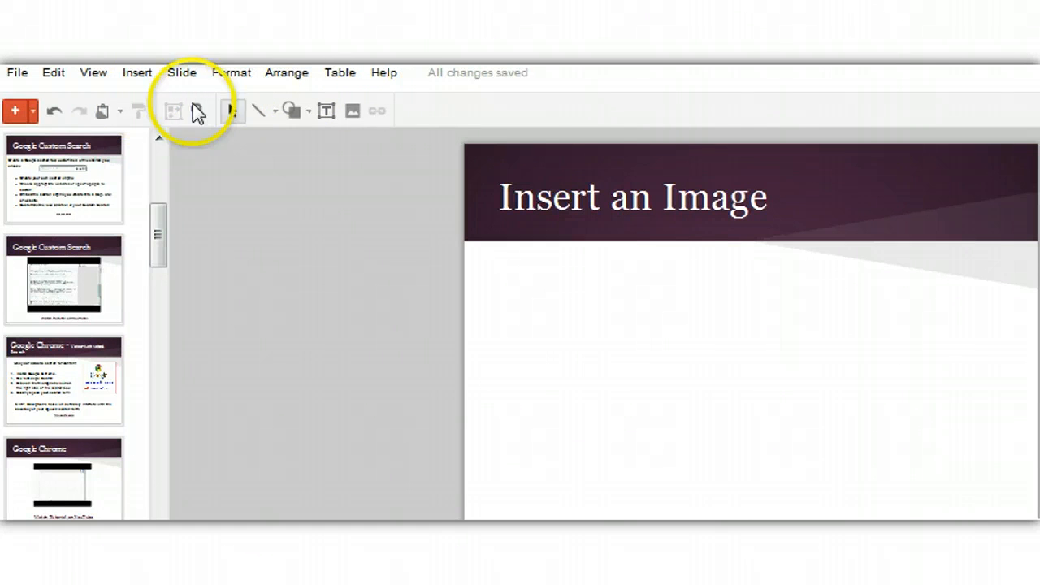
# Open the Insert menu on the 'Insert an Image' slide to view insertion options.
pyautogui.click(137, 72)
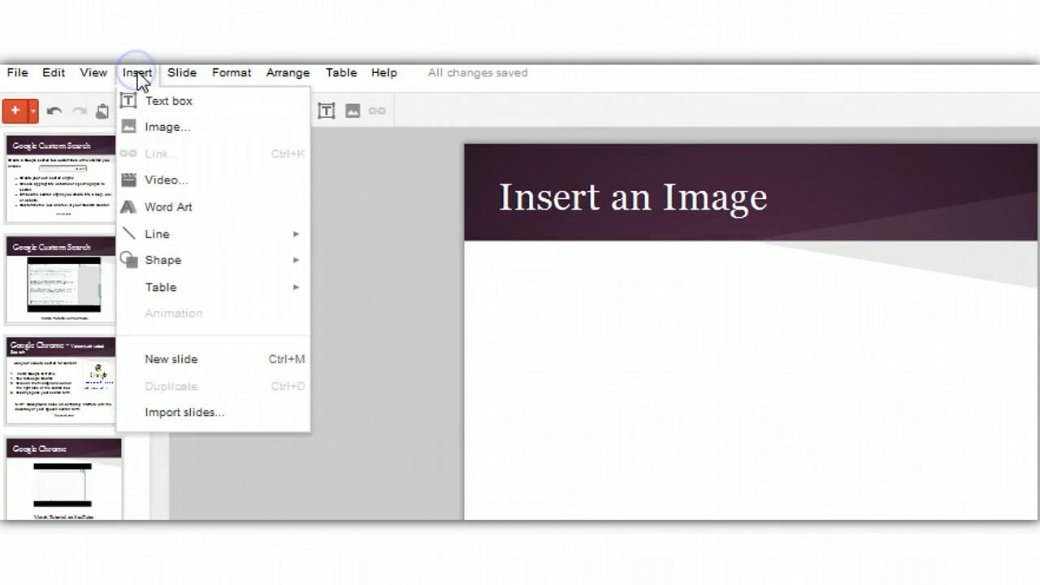
pyautogui.moveTo(167, 126)
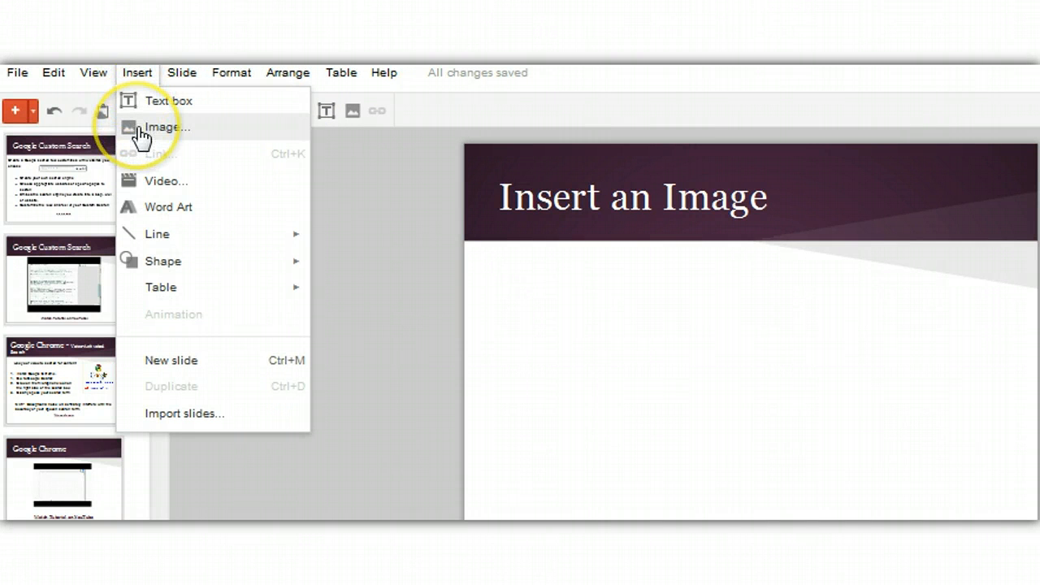
pyautogui.moveTo(410, 150)
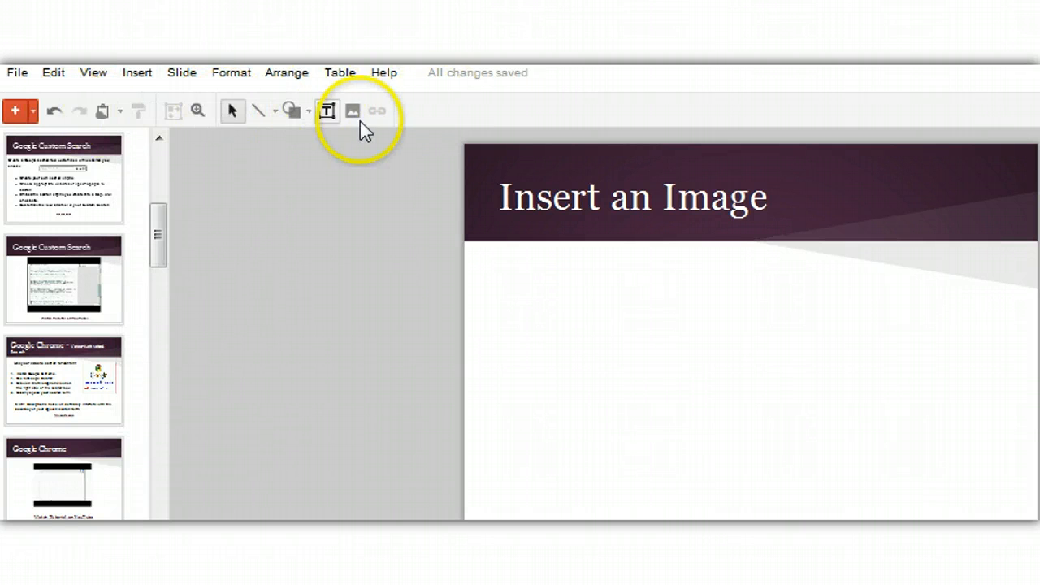
# Open the Insert image dialog on its URL option.
pyautogui.click(352, 110)
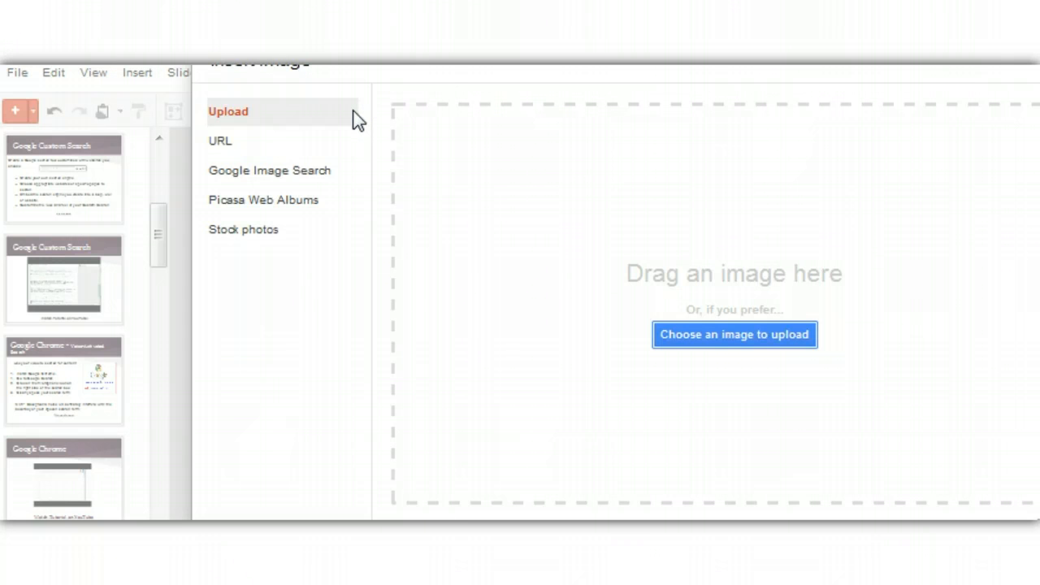
pyautogui.moveTo(276, 207)
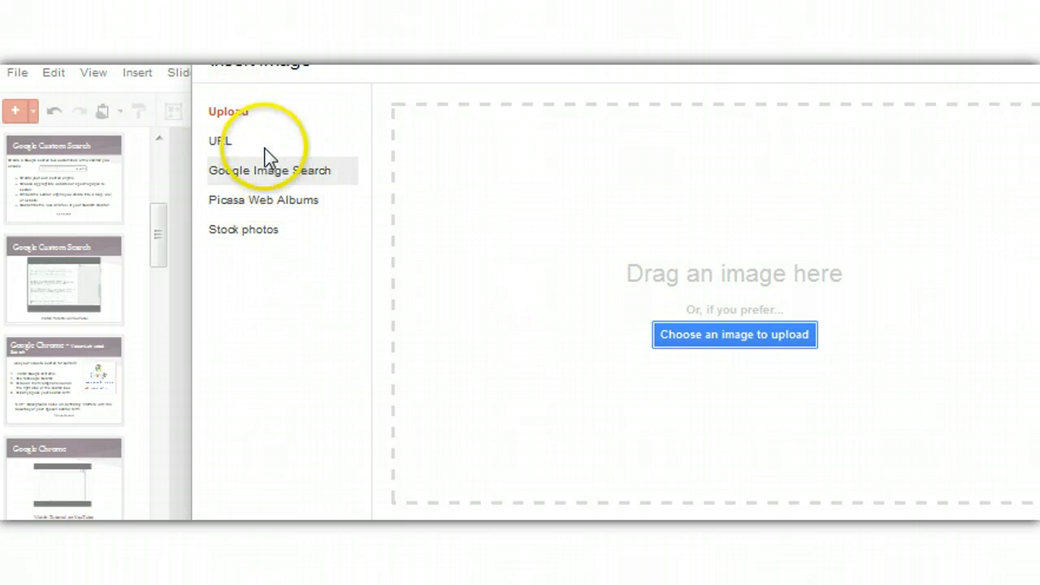
pyautogui.moveTo(783, 334)
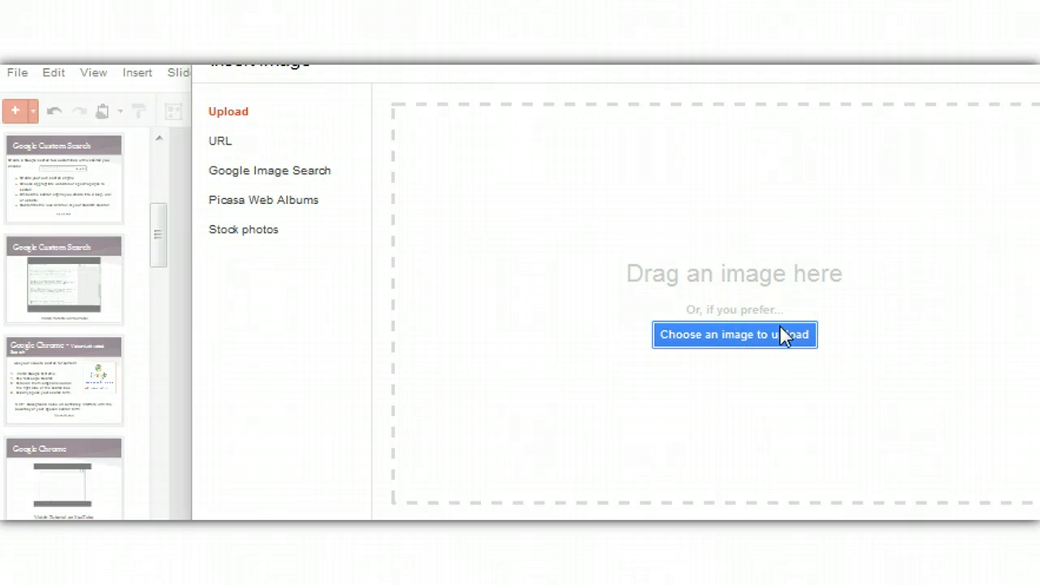
pyautogui.moveTo(219, 140)
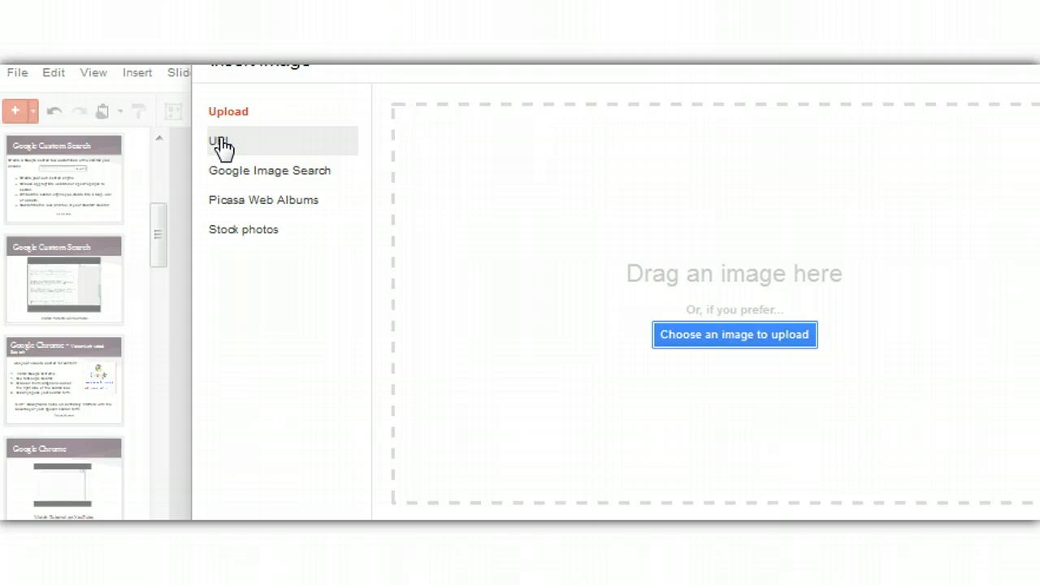
pyautogui.click(219, 140)
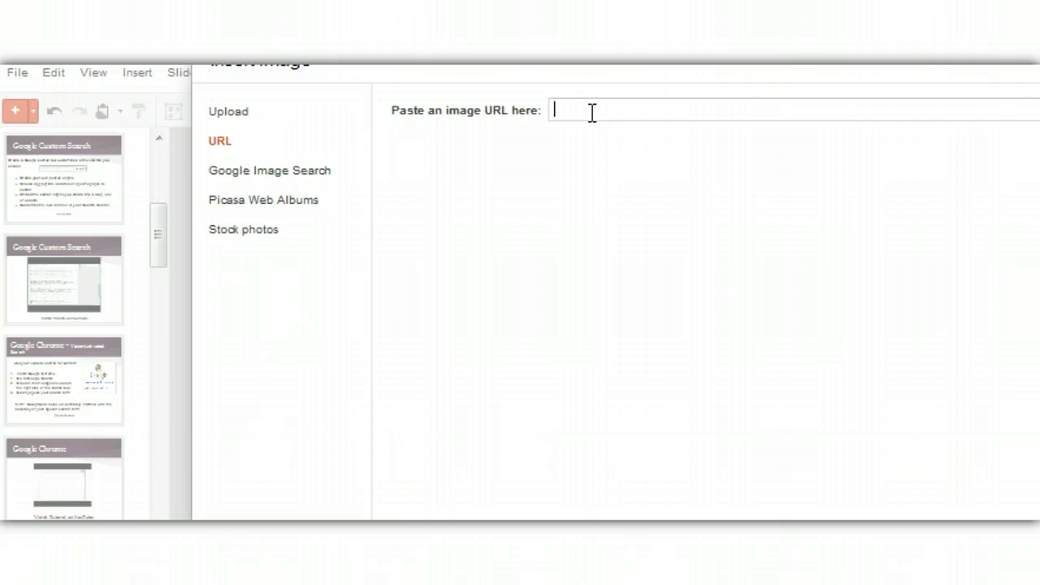
# Paste the tiger_drawing.png URL from wpclipart.com to insert the drawing.
pyautogui.write('http://www.wpclipart.com/animals/wild_cats/tiger/tiger_2/tiger_drawing.png')
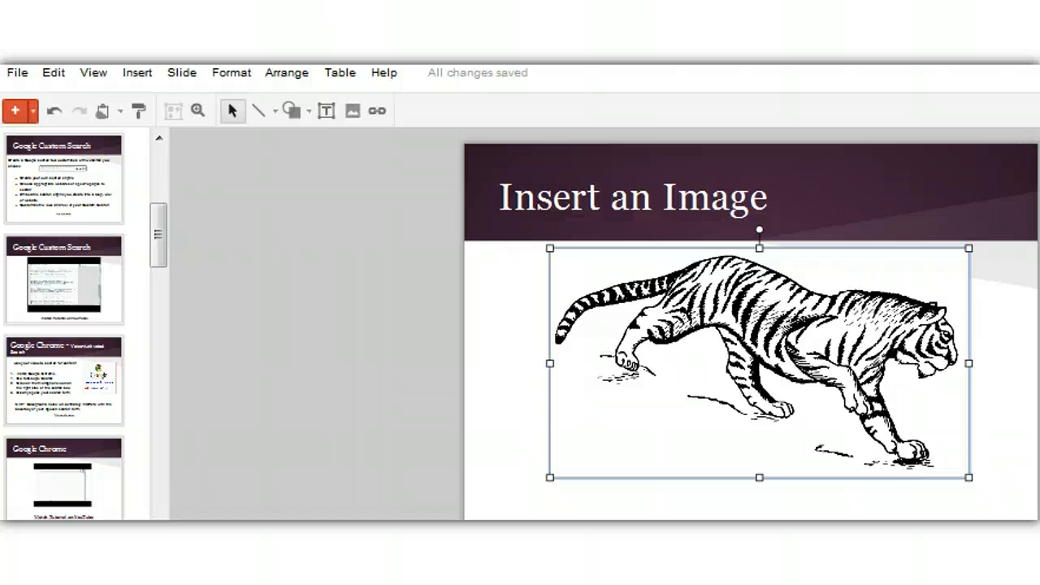
pyautogui.moveTo(362, 361)
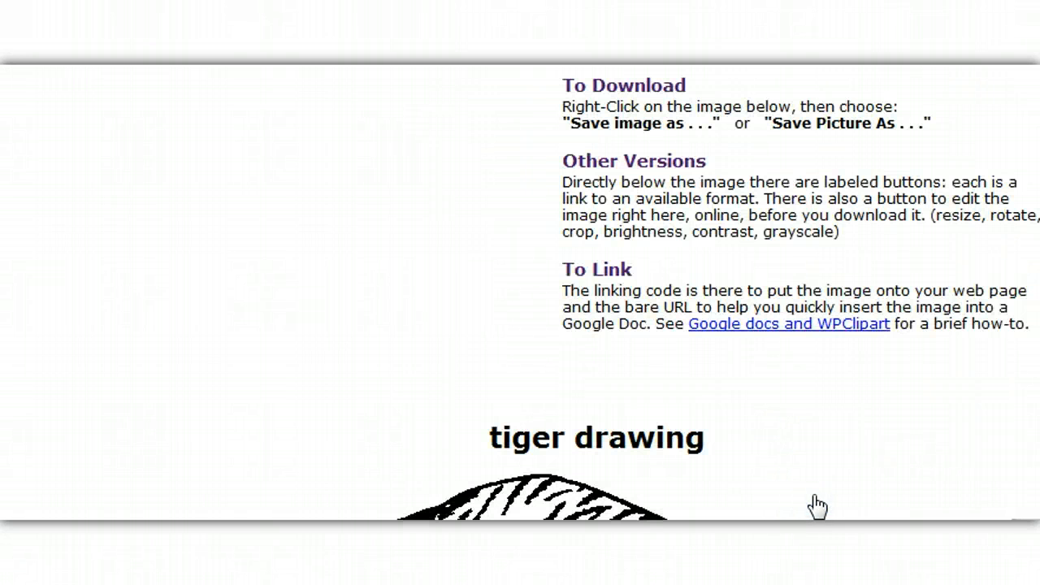
# Scroll the WPClipart tiger page to the download formats and linking information.
pyautogui.scroll(-3)
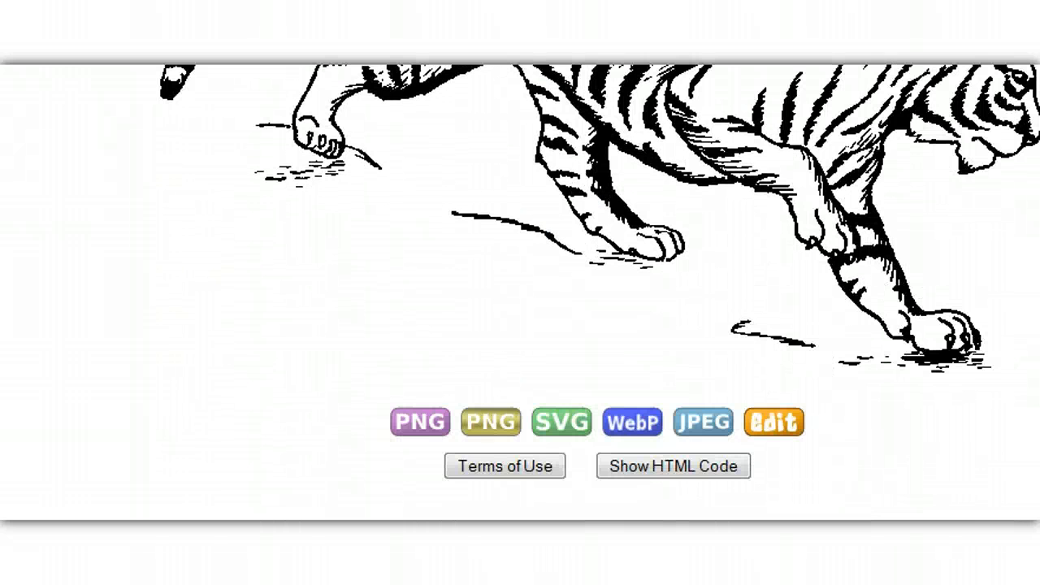